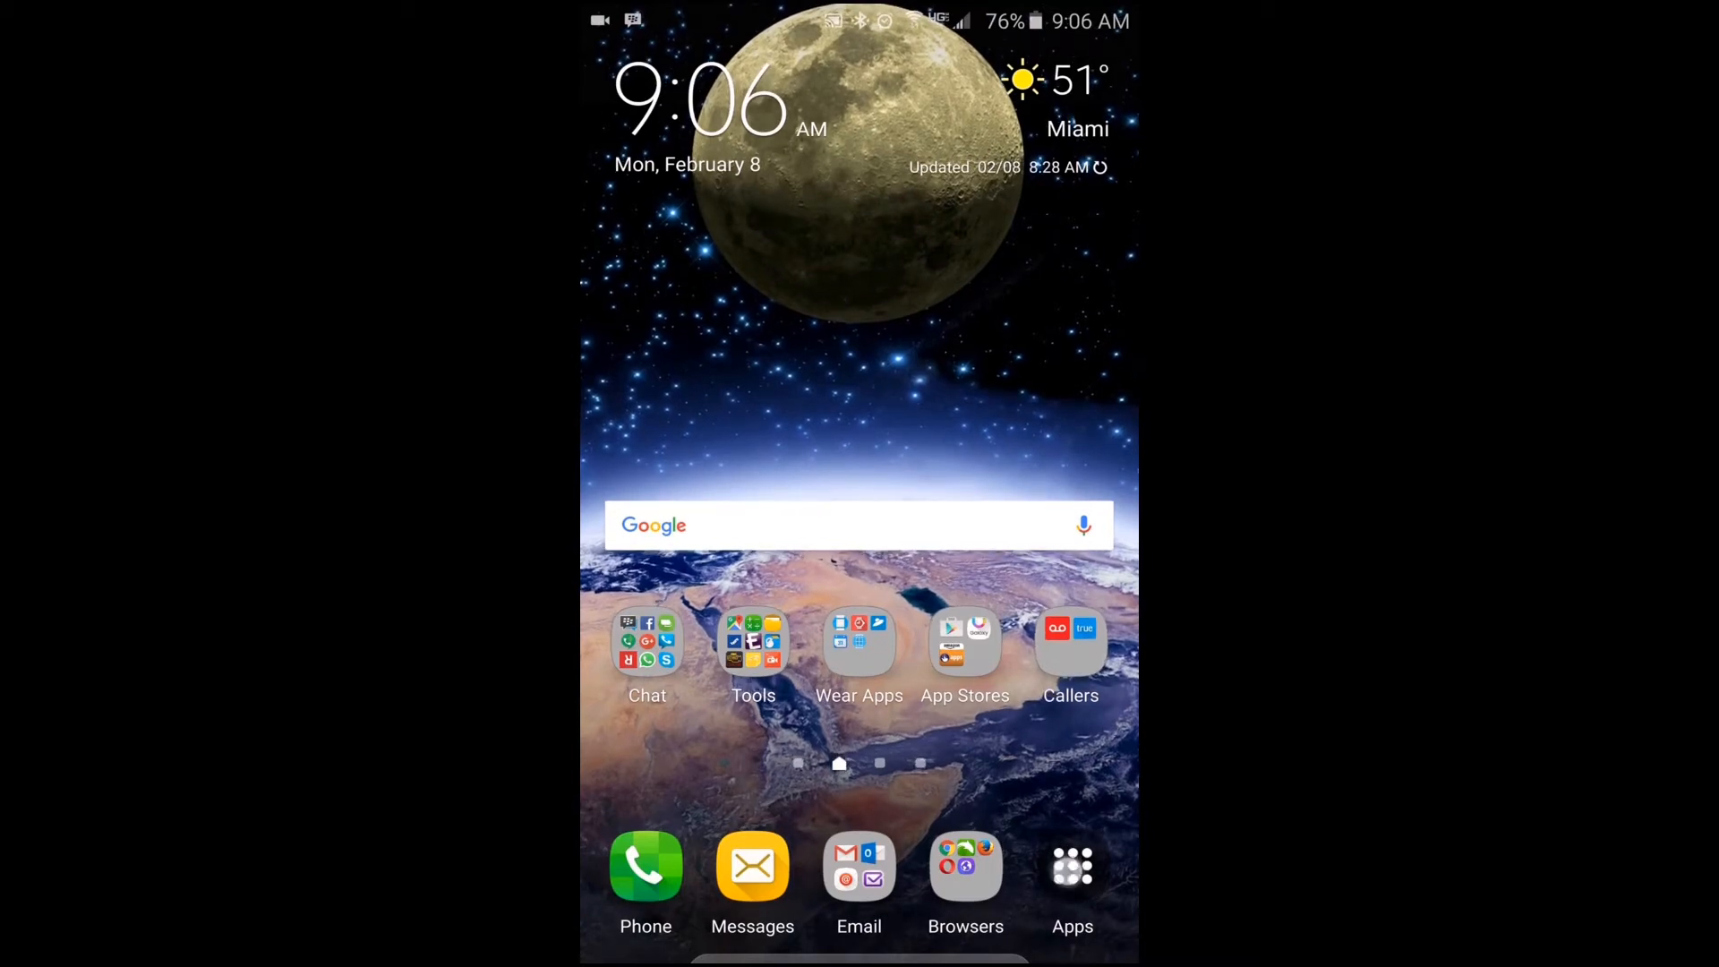
- Launch Ringer Restorer from the app drawer
{"action": "left_click", "coordinate": [1071, 866]}
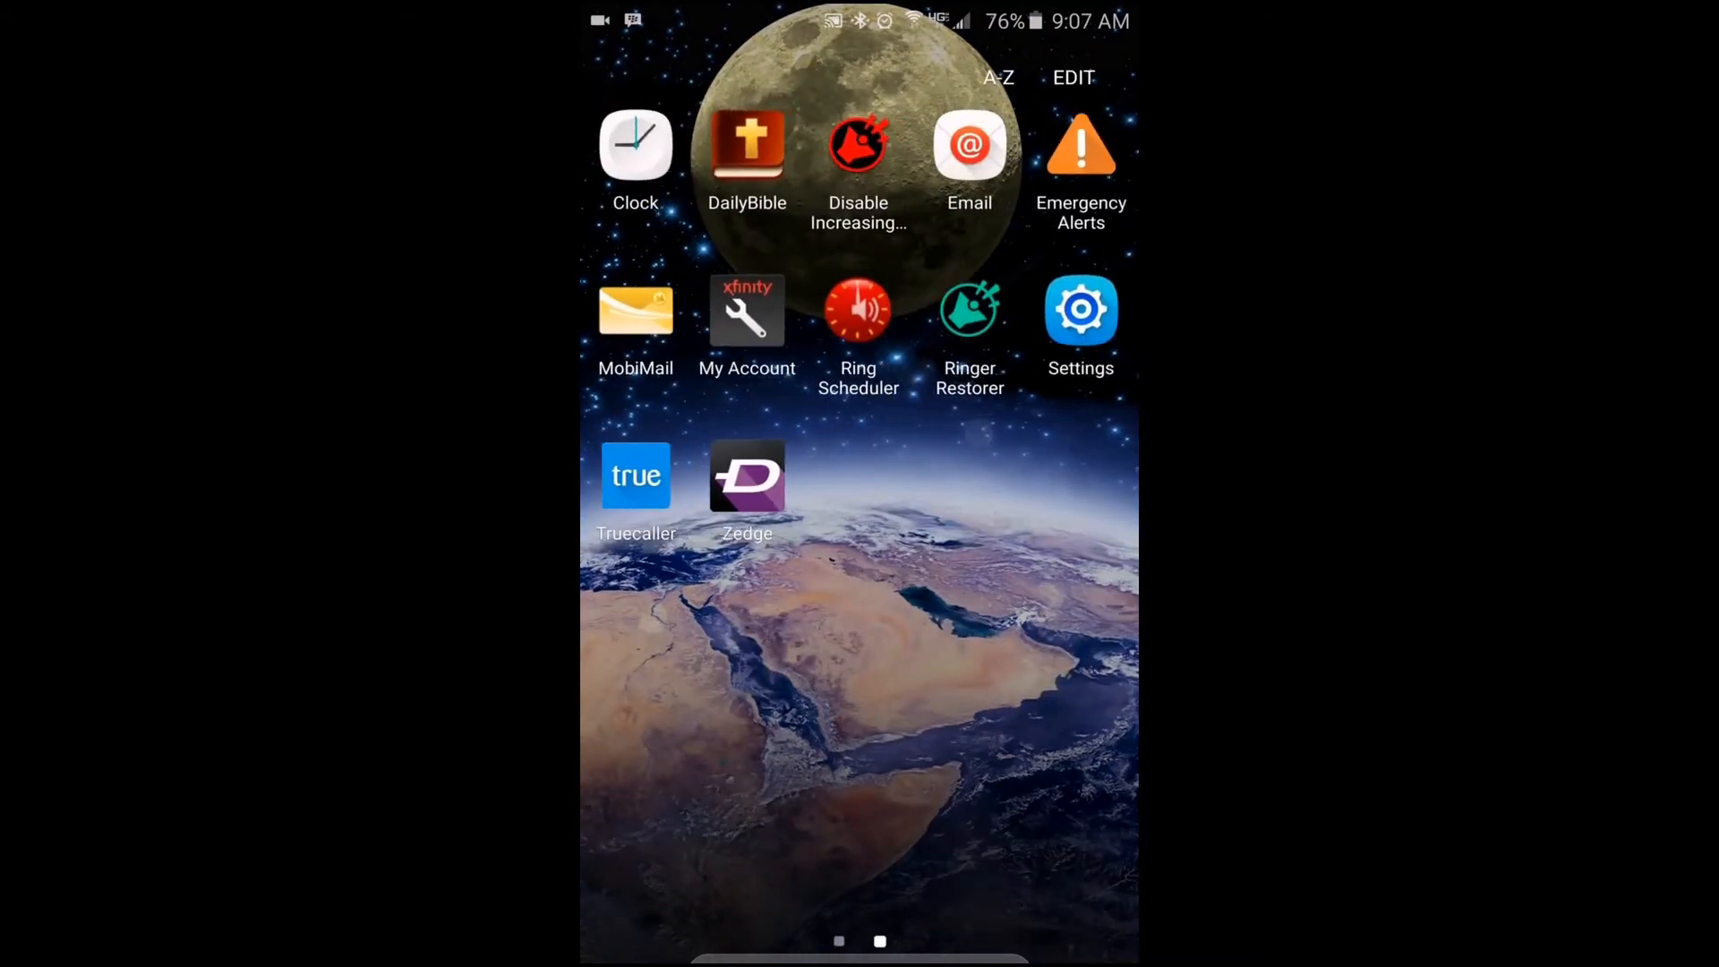
{"action": "left_click", "coordinate": [968, 308]}
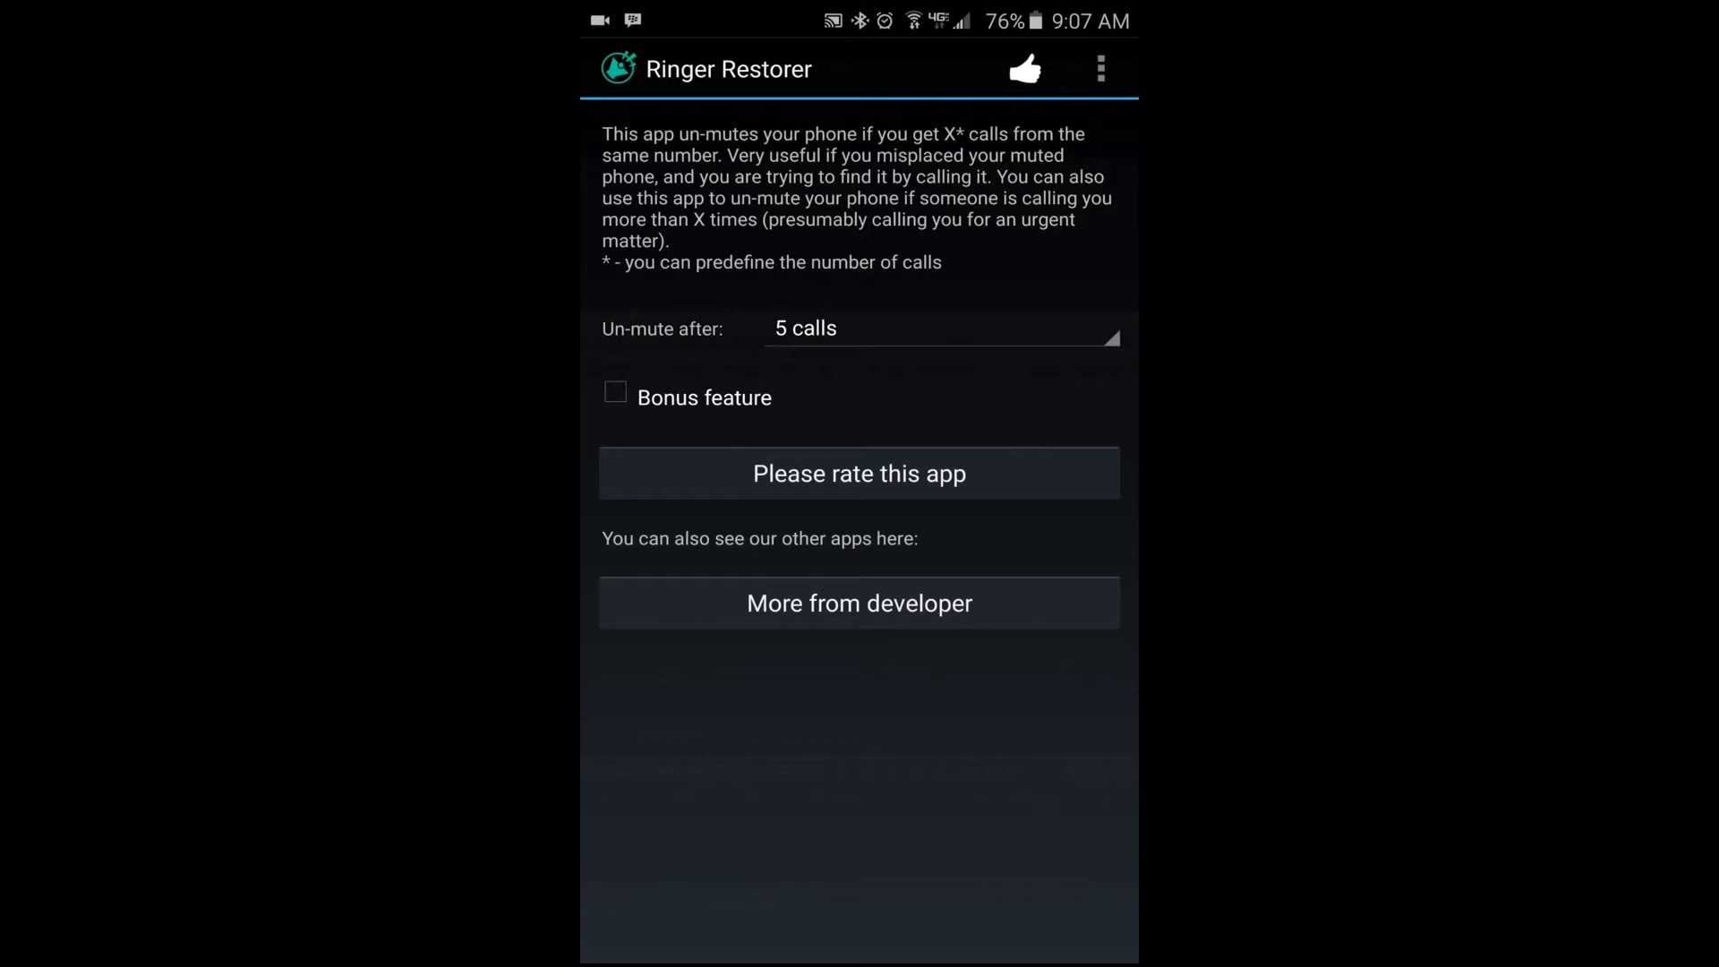
- Show the License Status page noting the 10-day trial hasn't expired
{"action": "left_click", "coordinate": [1100, 68]}
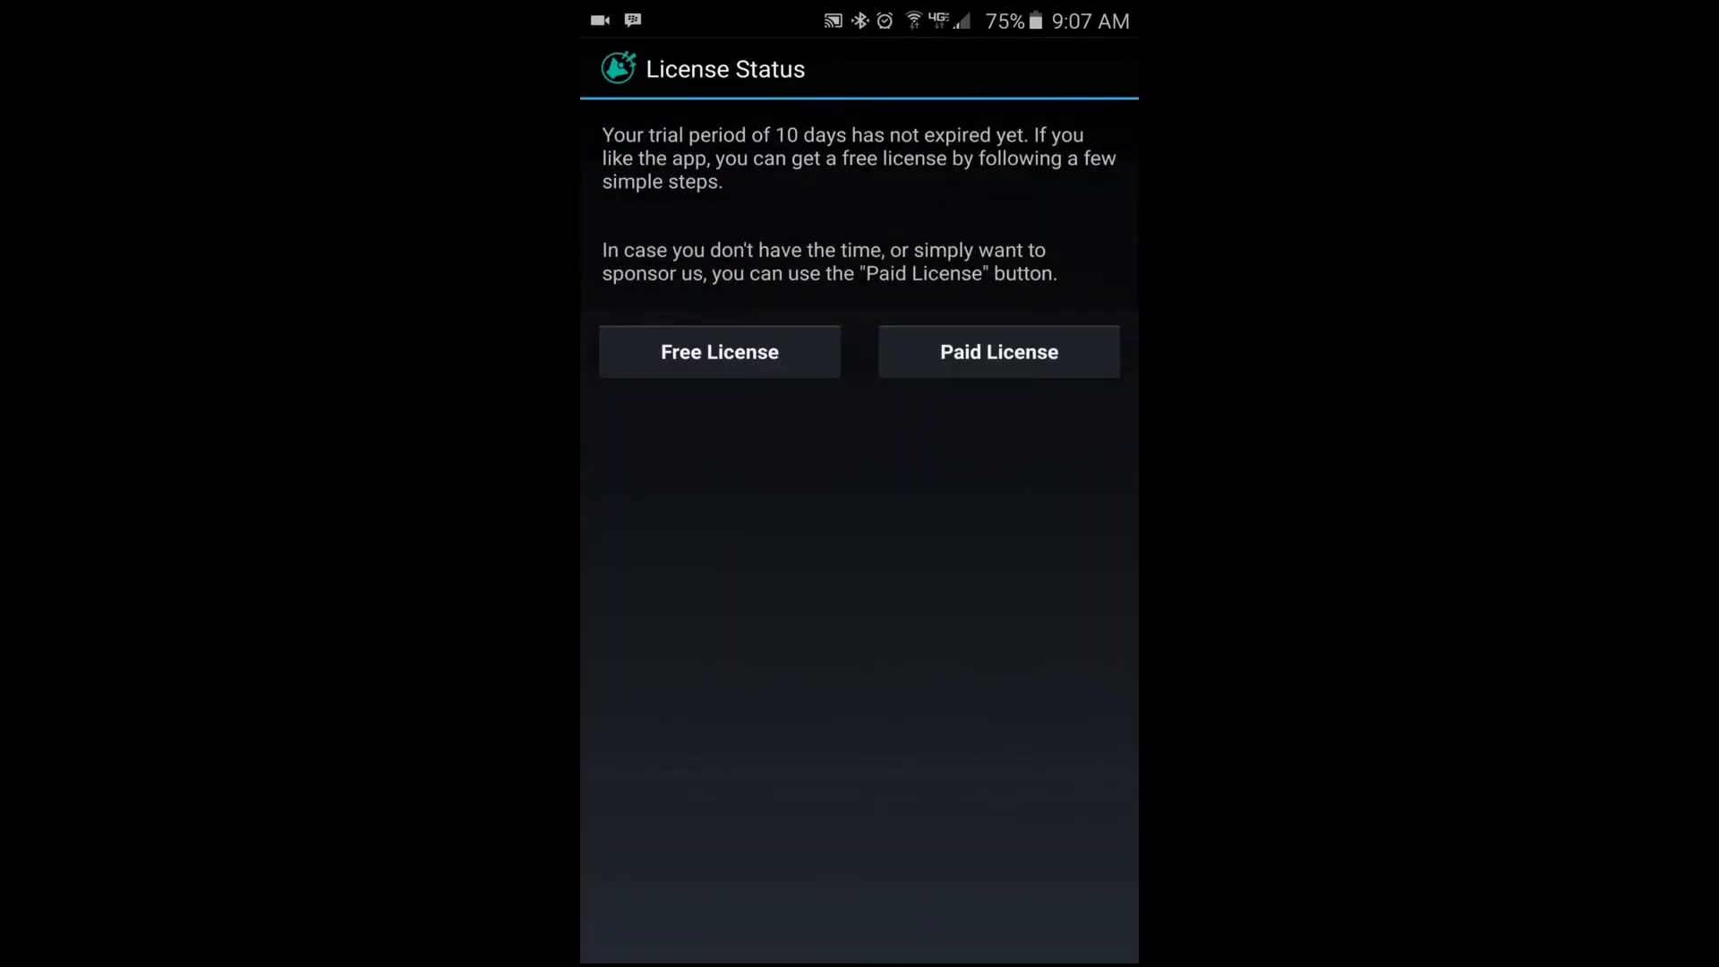
- Pick the Free License and return to the main un-mute settings screen
{"action": "left_click", "coordinate": [719, 351]}
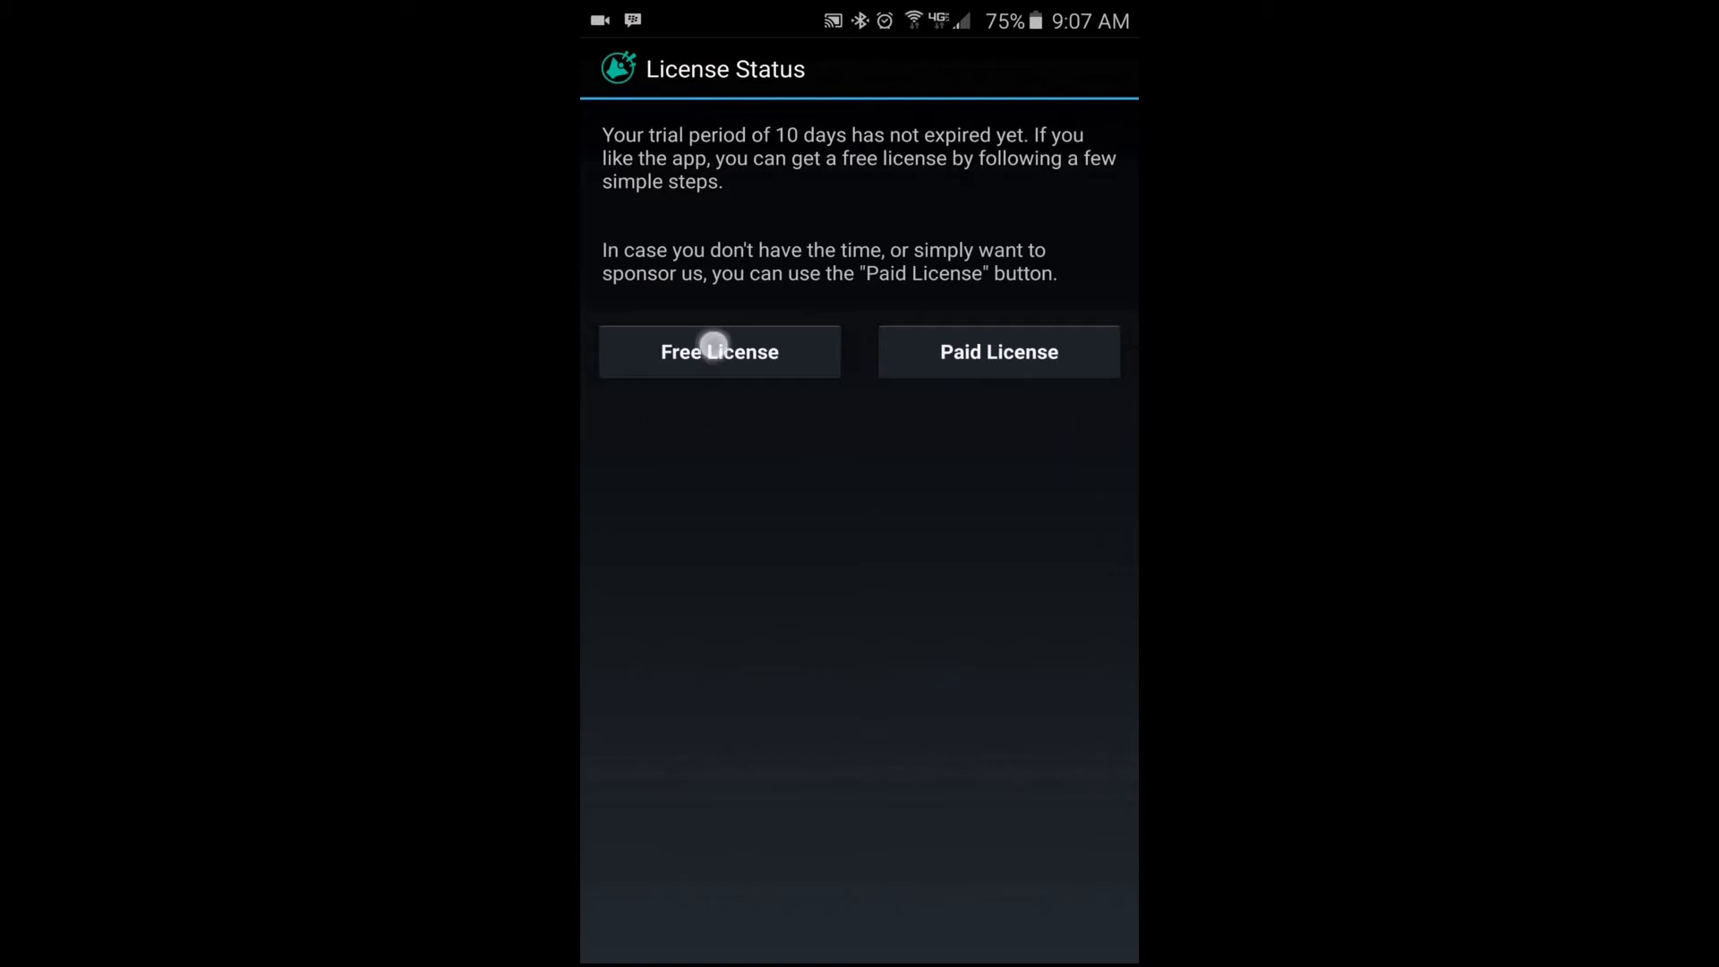
{"action": "left_click", "coordinate": [719, 351]}
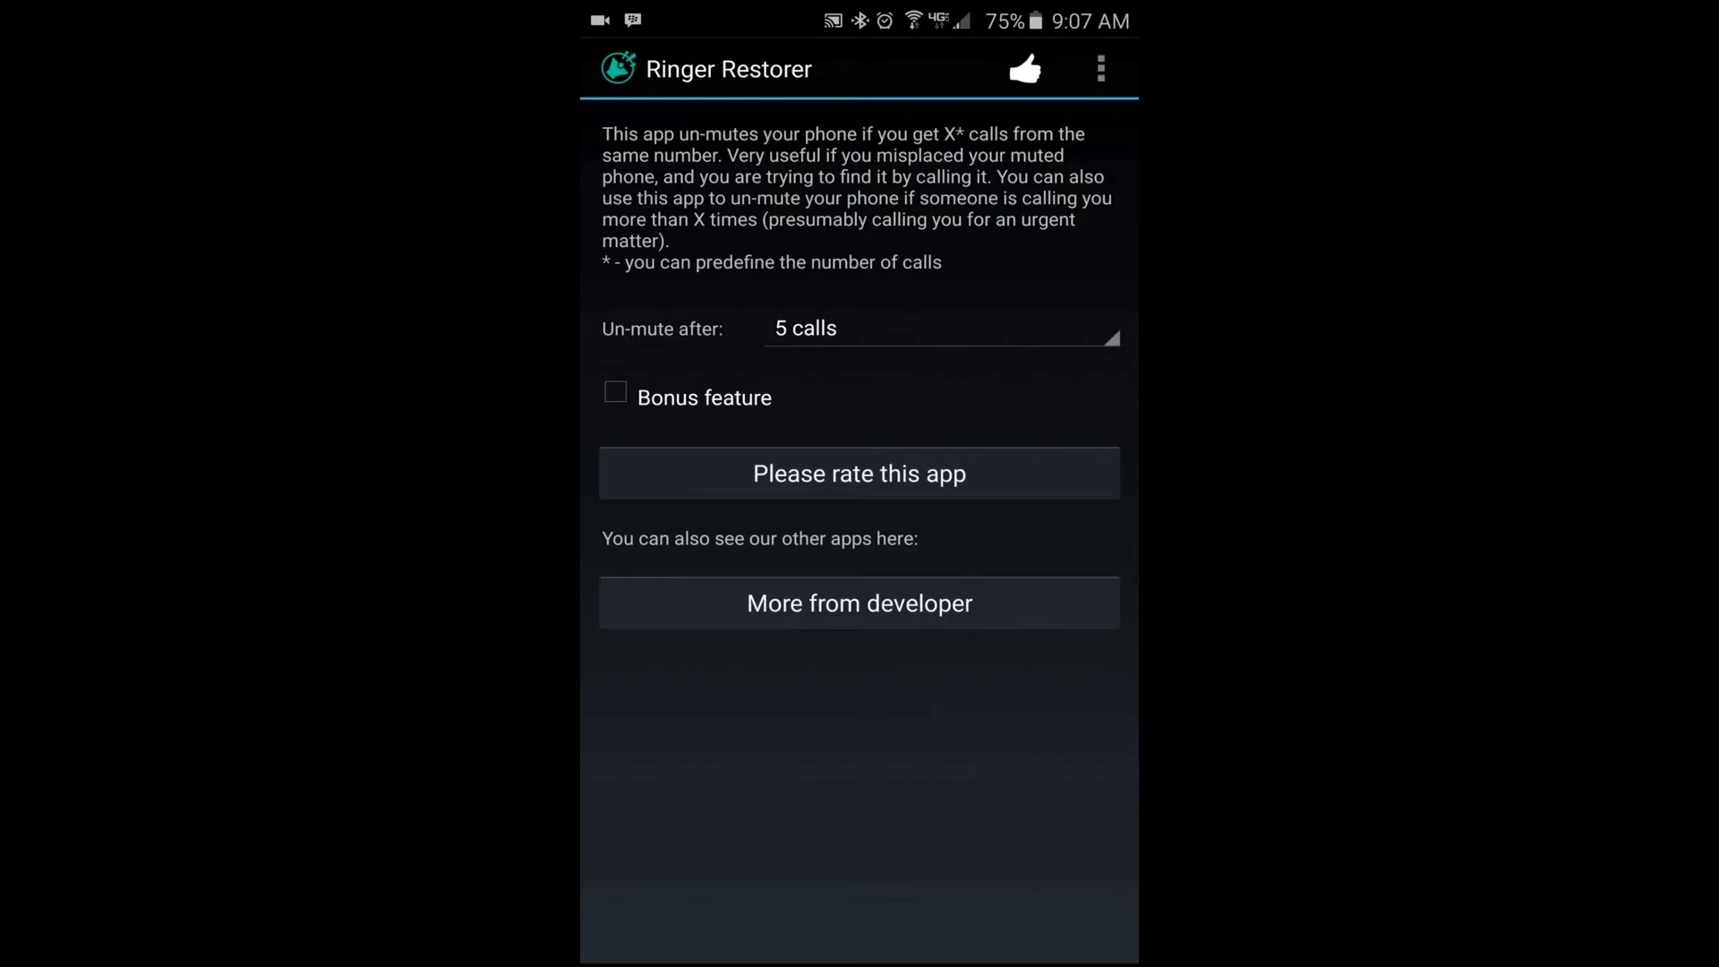
- Set Un-mute after to 2 calls, then switch Sound to Mute in quick settings
{"action": "left_click", "coordinate": [939, 328]}
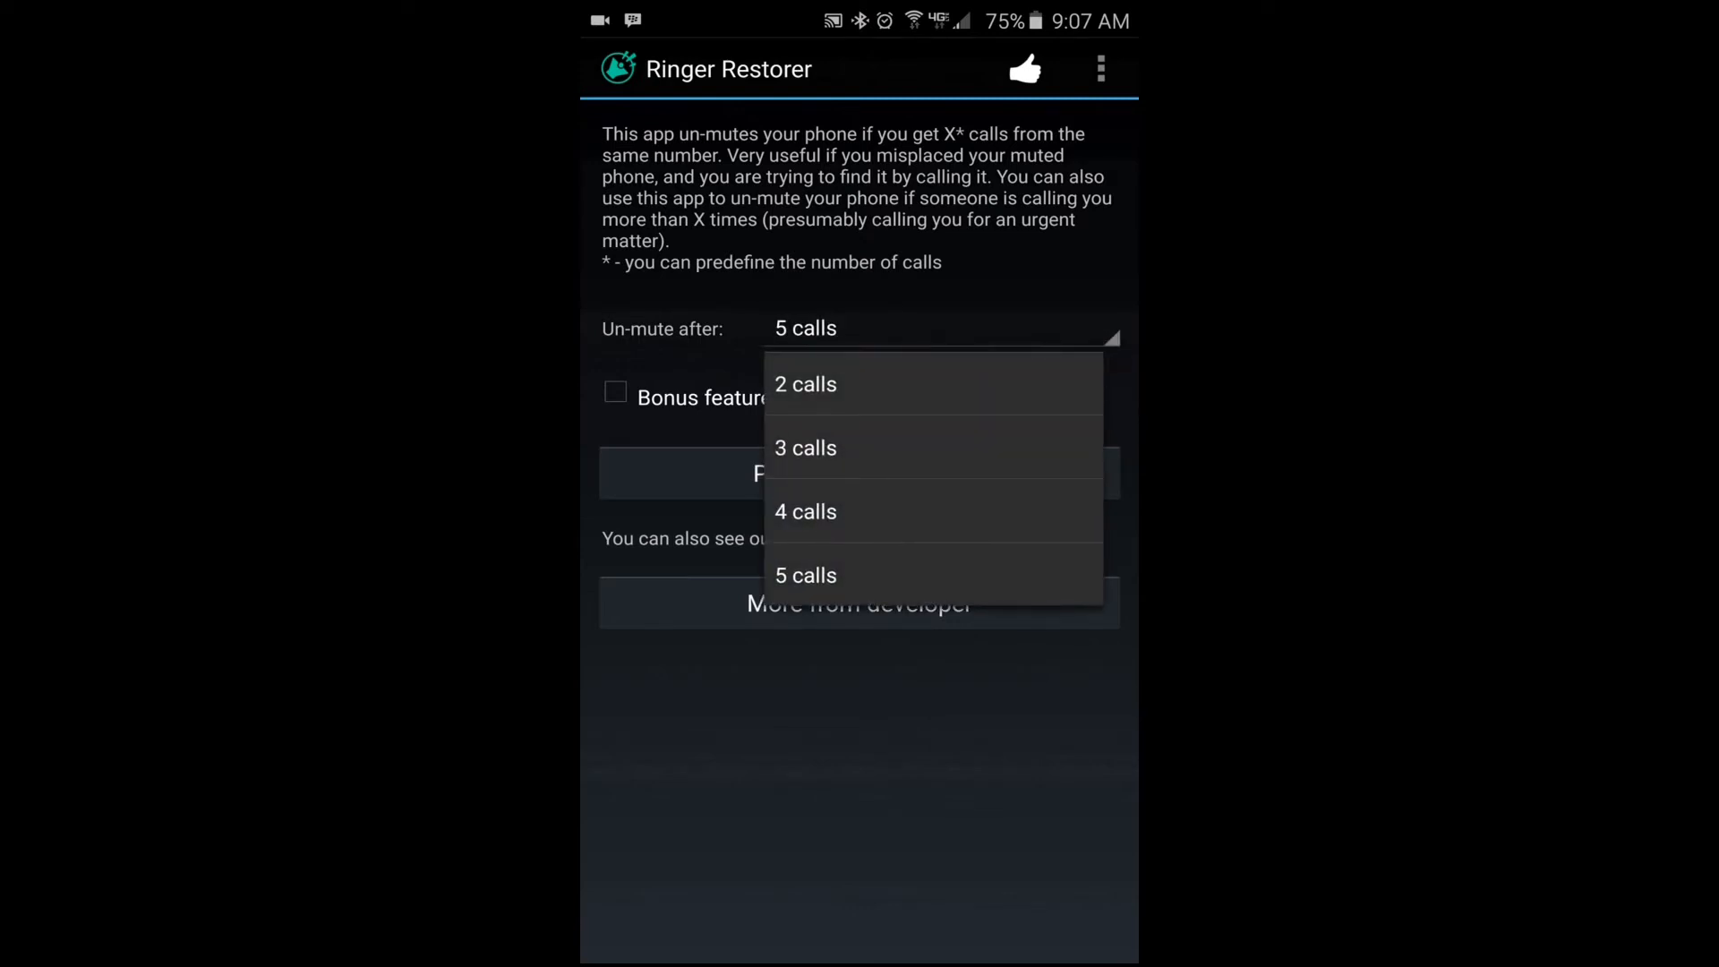
{"action": "left_click", "coordinate": [805, 384]}
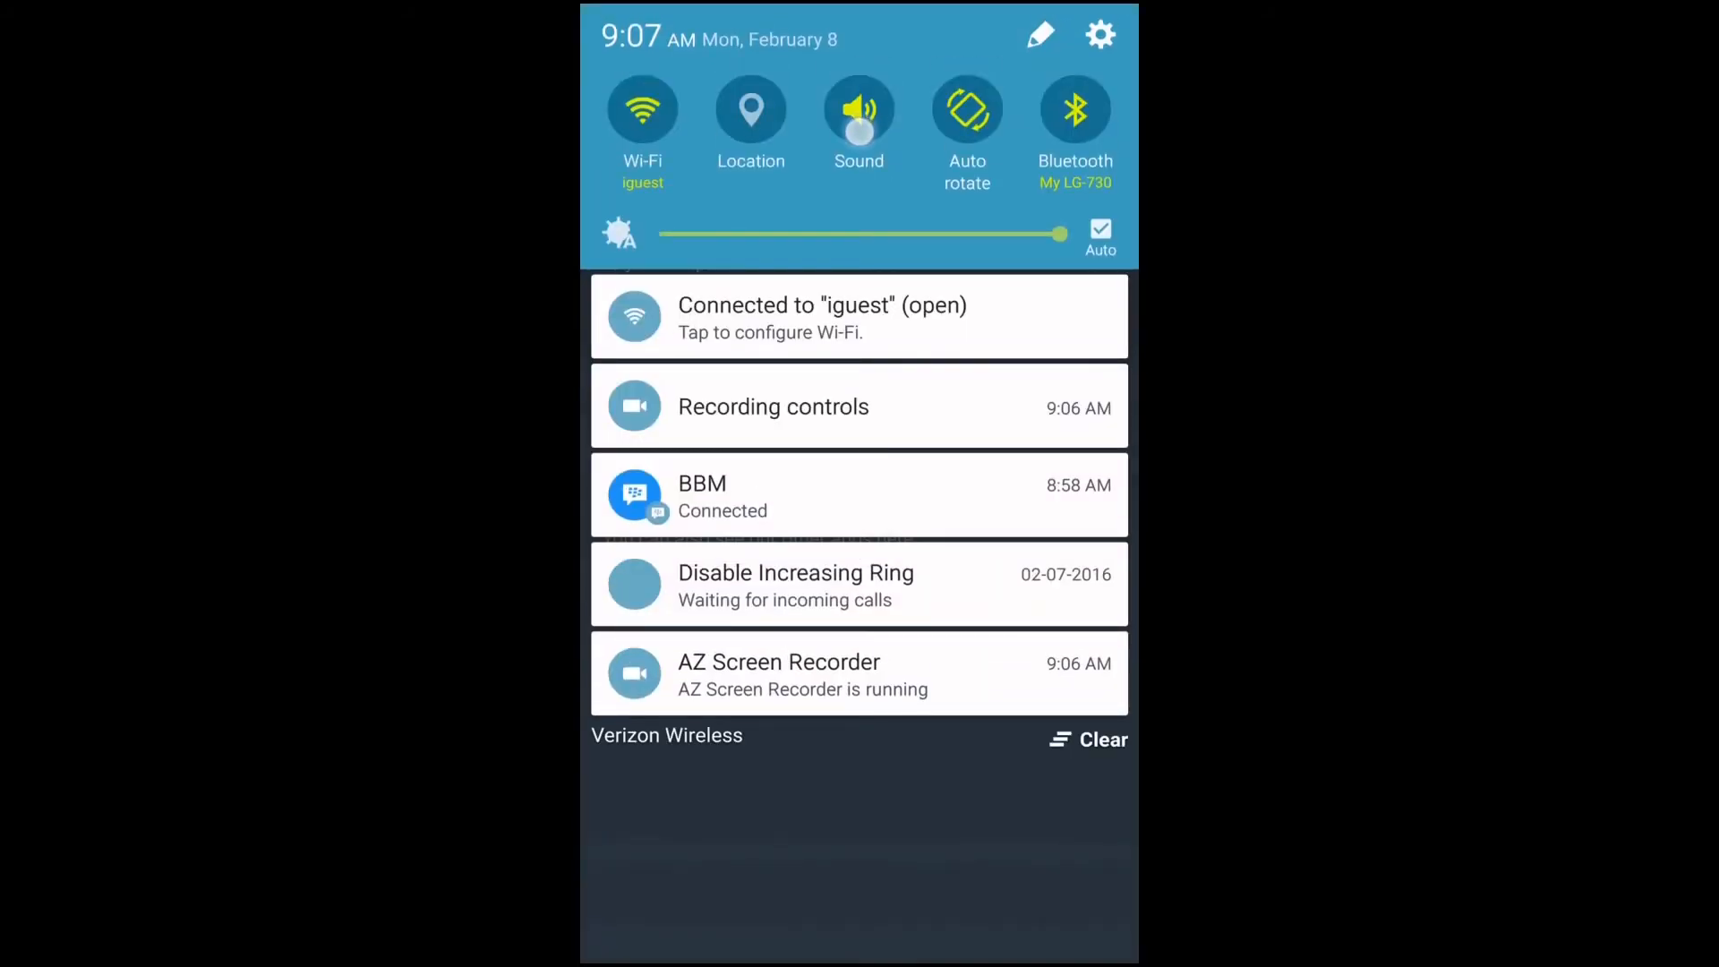
{"action": "left_click", "coordinate": [858, 108]}
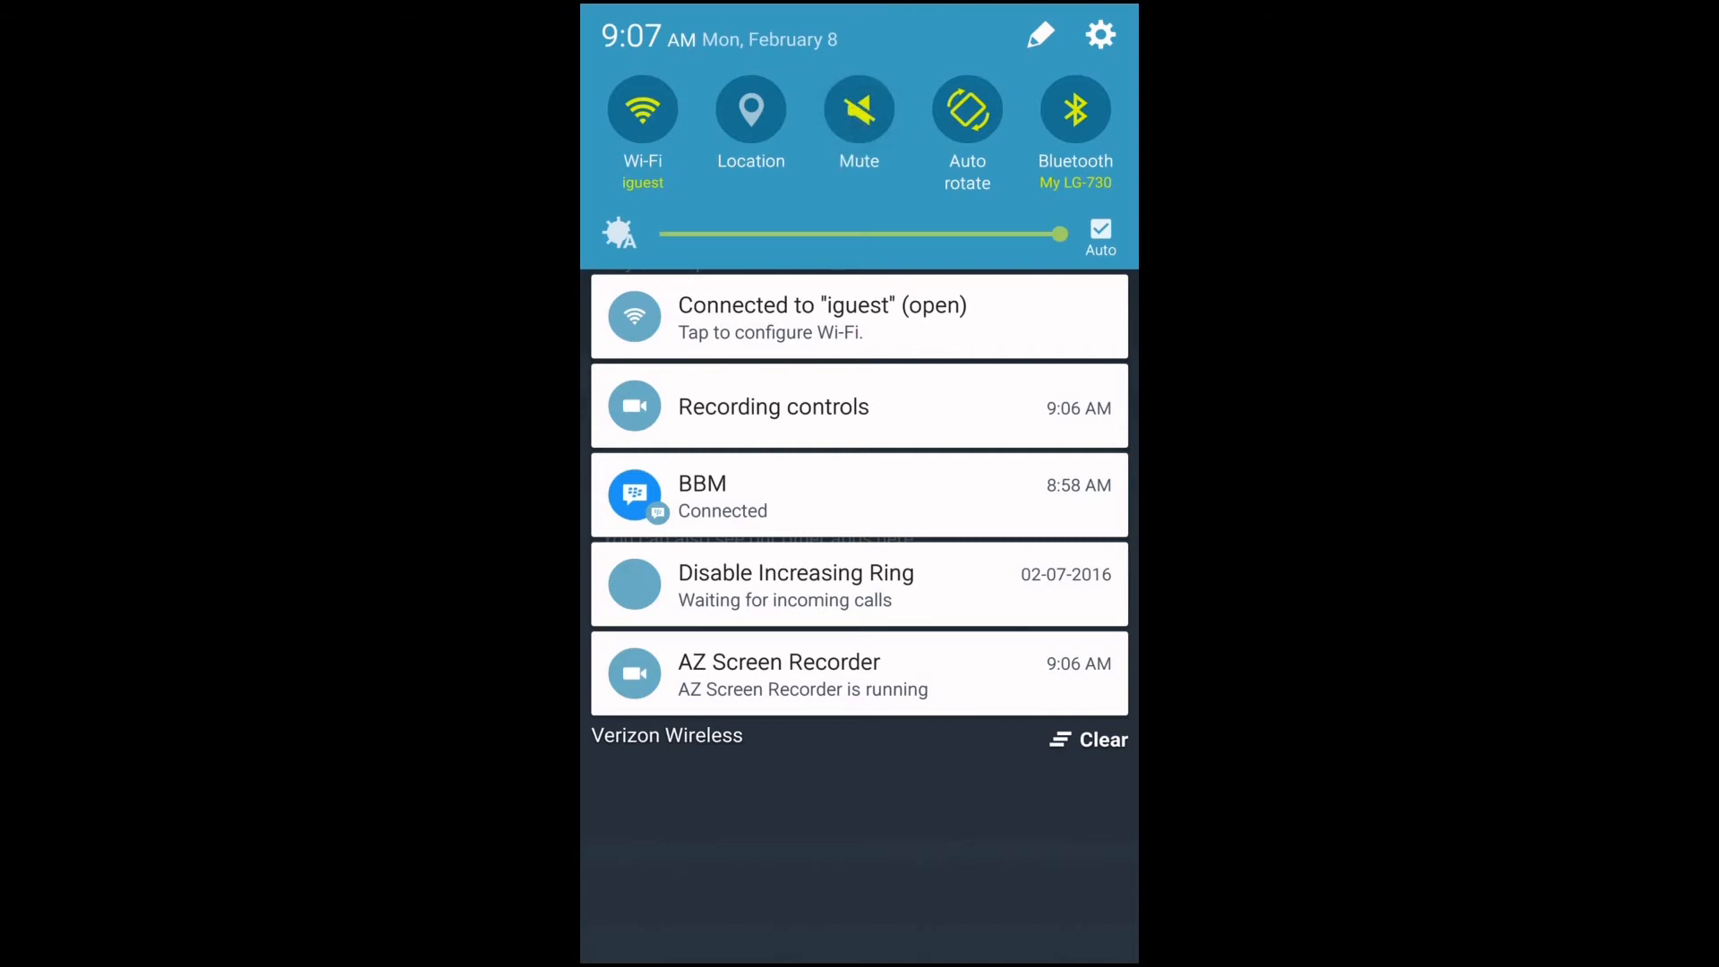